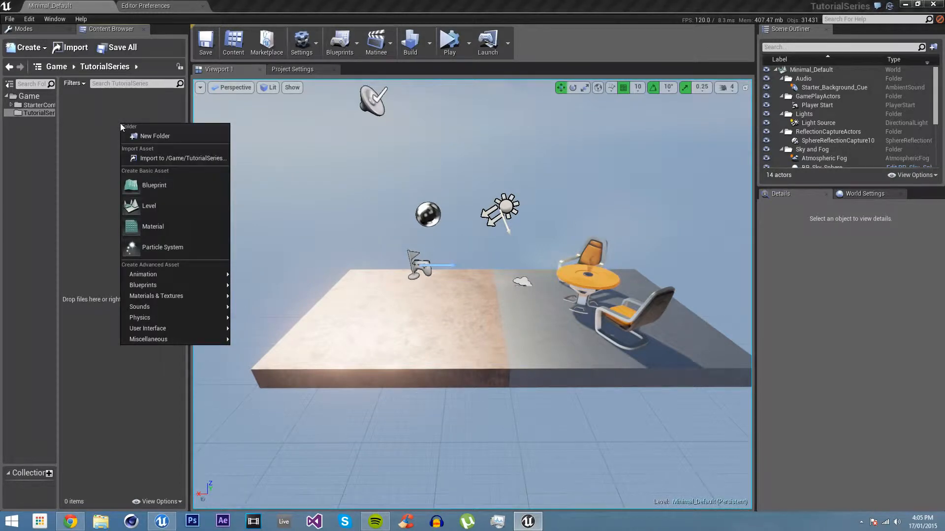
# Create a new material asset named TutorialMat in the TutorialSeries folder
pyautogui.click(153, 227)
pyautogui.write('Tutorial Mat')
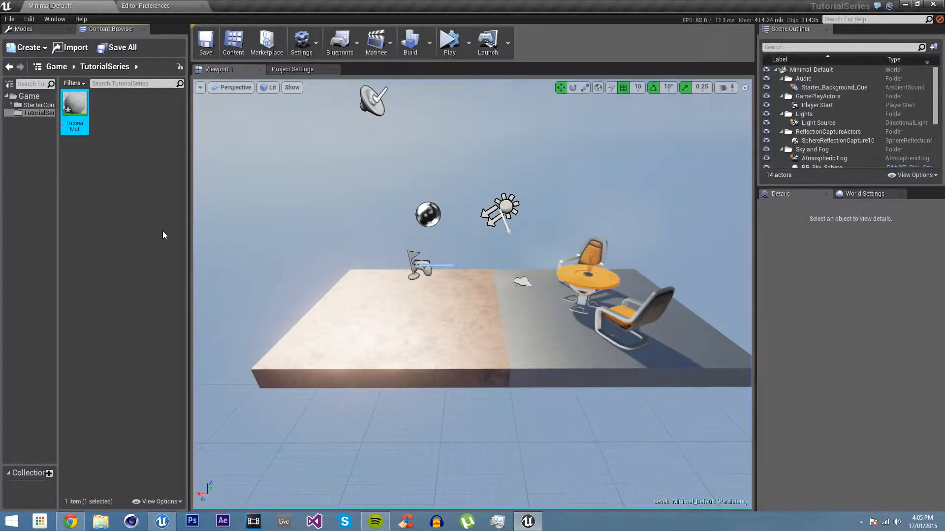
pyautogui.moveTo(74, 102)
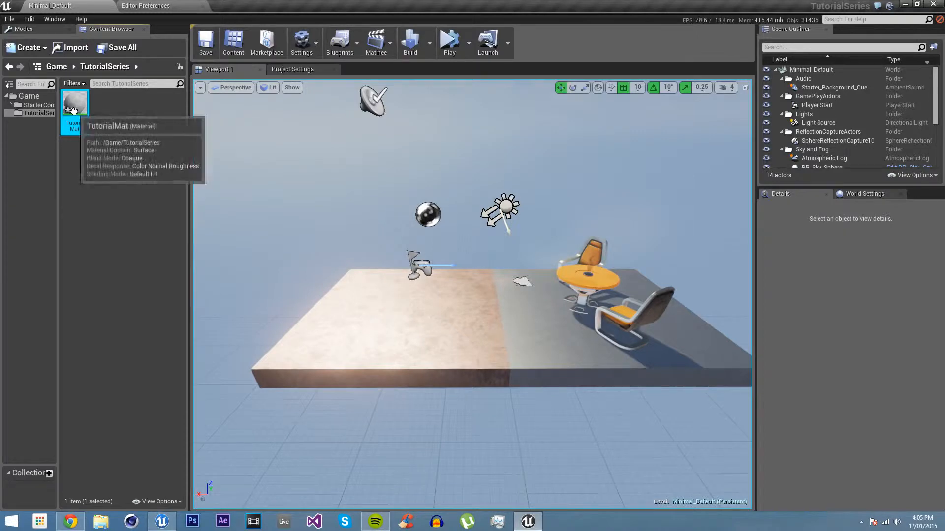
# Open TutorialMat in a maximized Material Editor and shift the result node right
pyautogui.doubleClick(75, 102)
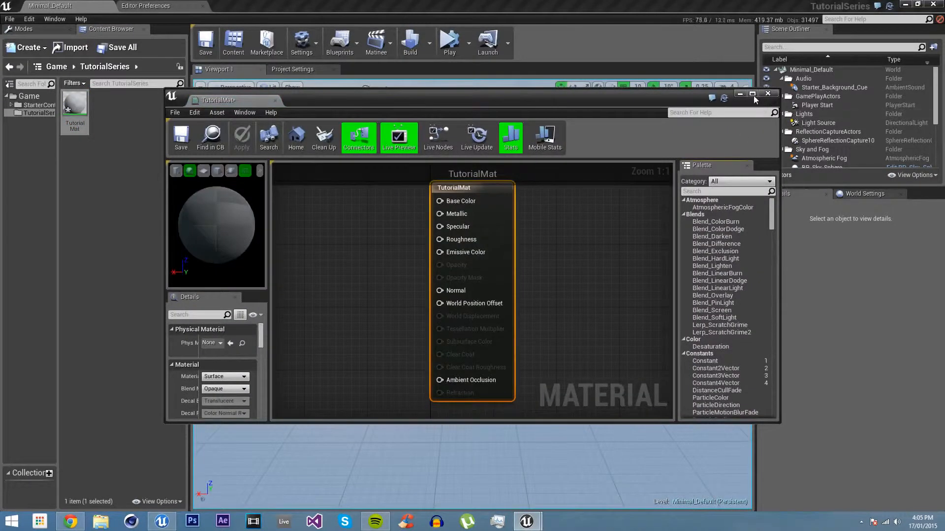
pyautogui.click(752, 94)
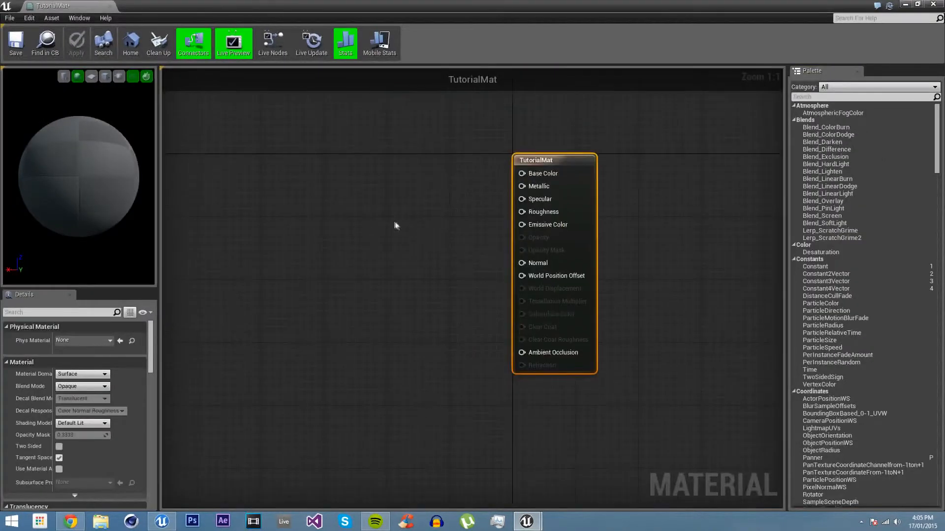
pyautogui.moveTo(536, 160); pyautogui.dragTo(609, 182)
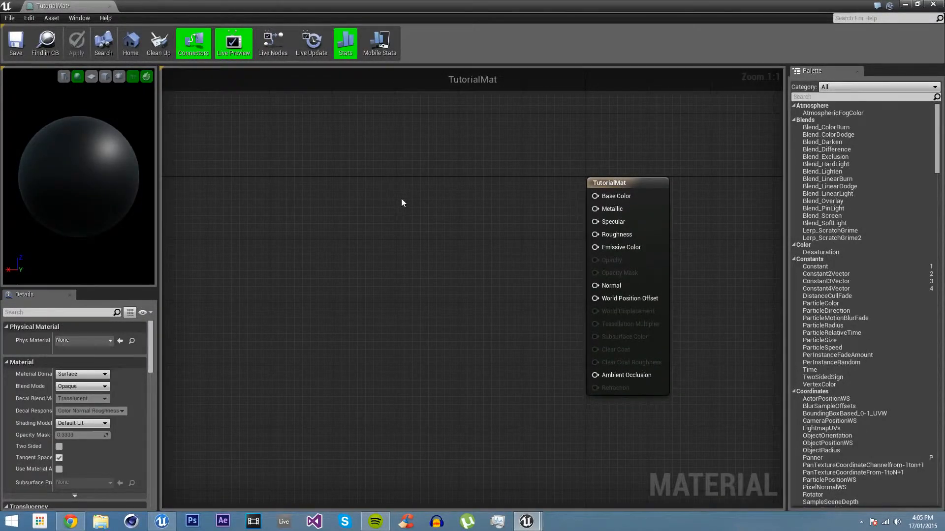
pyautogui.moveTo(35, 221)
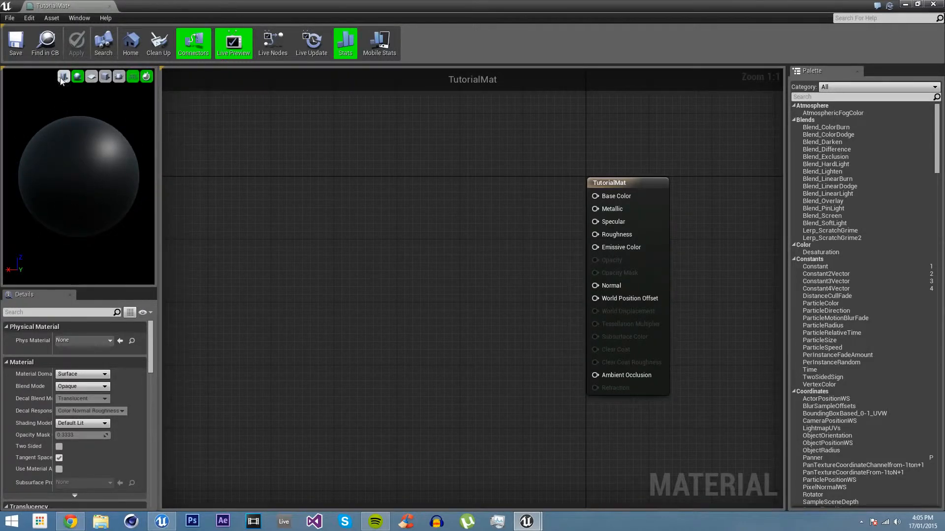
pyautogui.moveTo(119, 76)
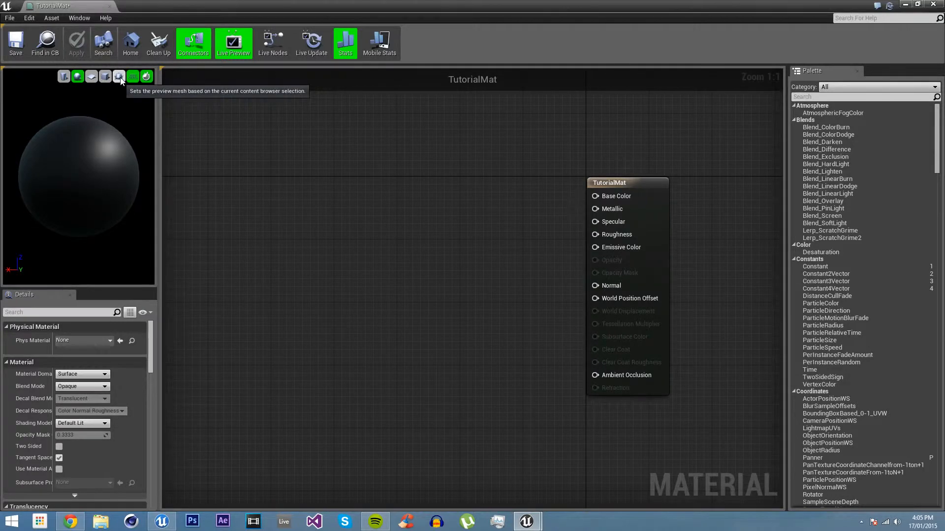
pyautogui.moveTo(146, 76)
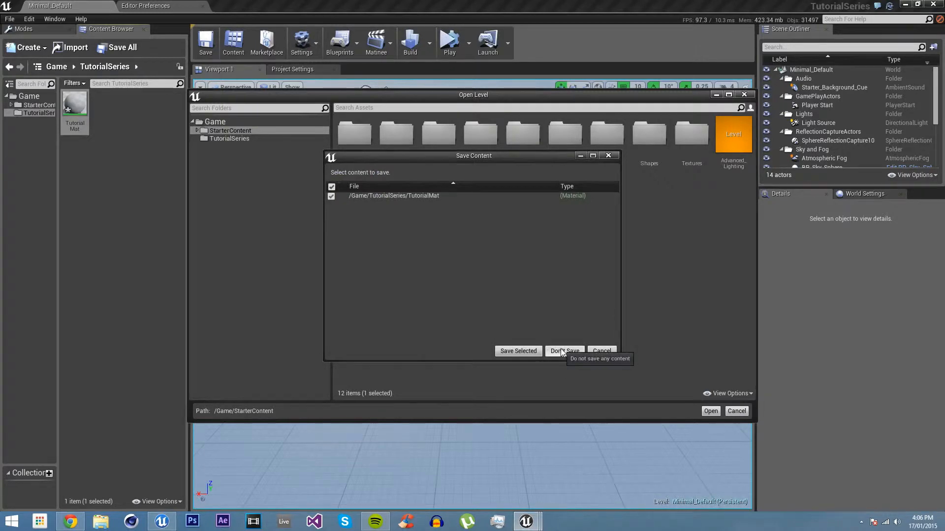
pyautogui.click(564, 351)
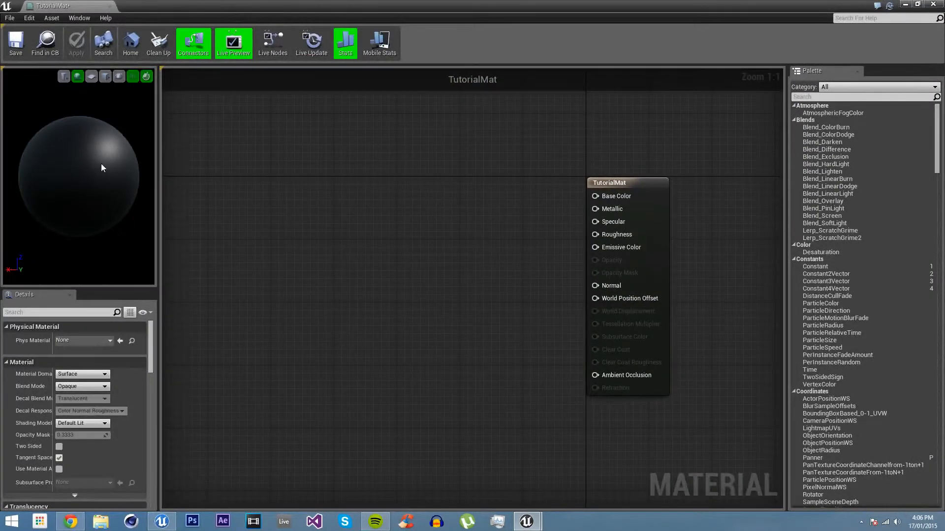
pyautogui.moveTo(67, 413)
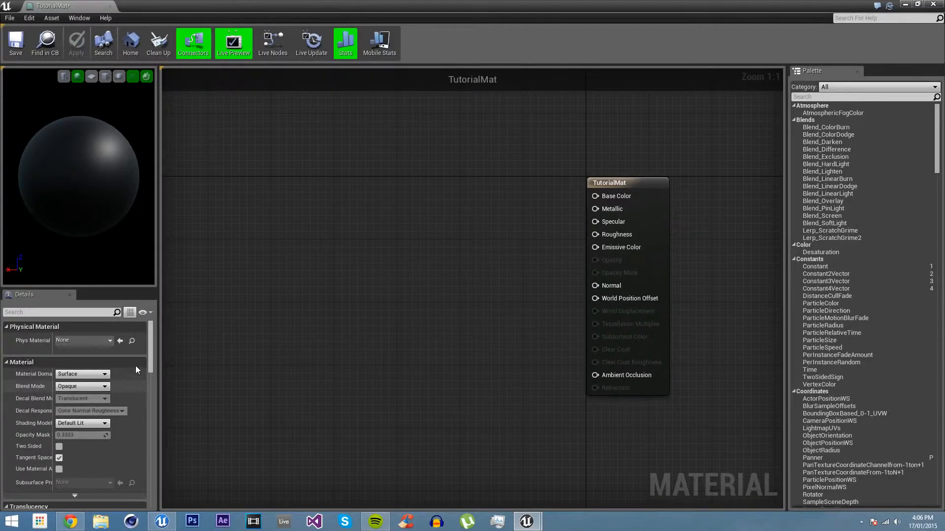
# Scroll through the Details and Palette panels to browse available expressions
pyautogui.scroll(-3)
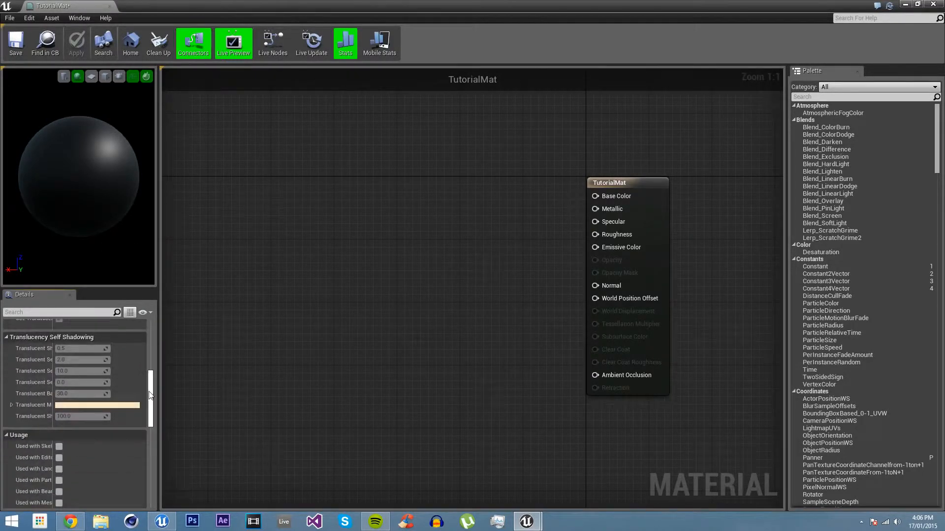
pyautogui.scroll(-3)
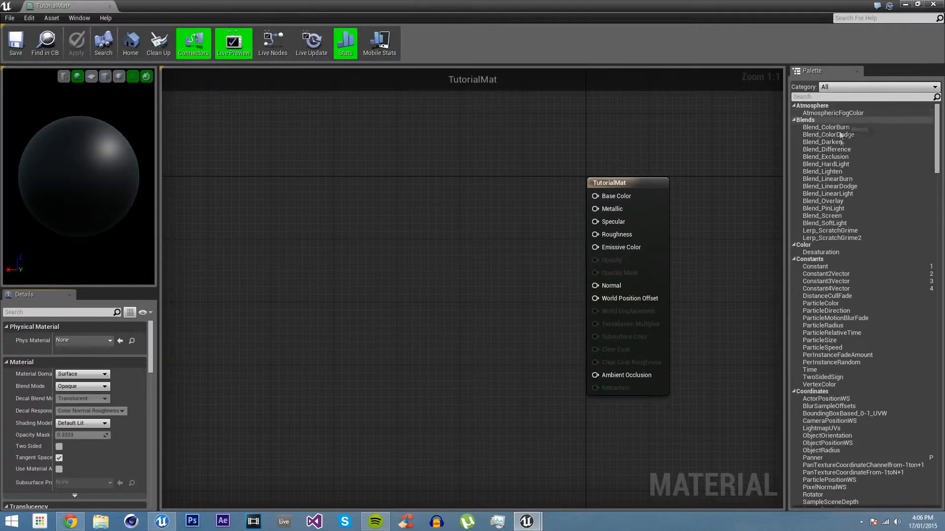
pyautogui.scroll(-3)
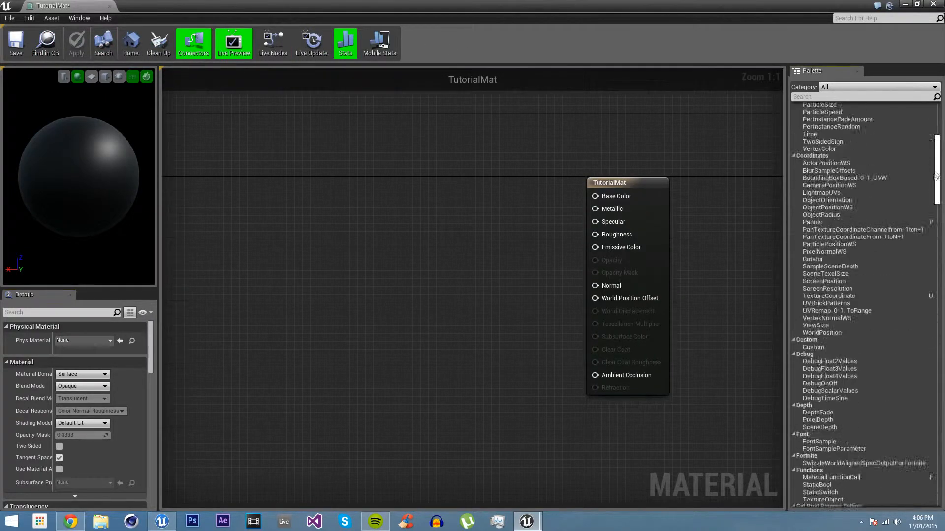
pyautogui.scroll(-3)
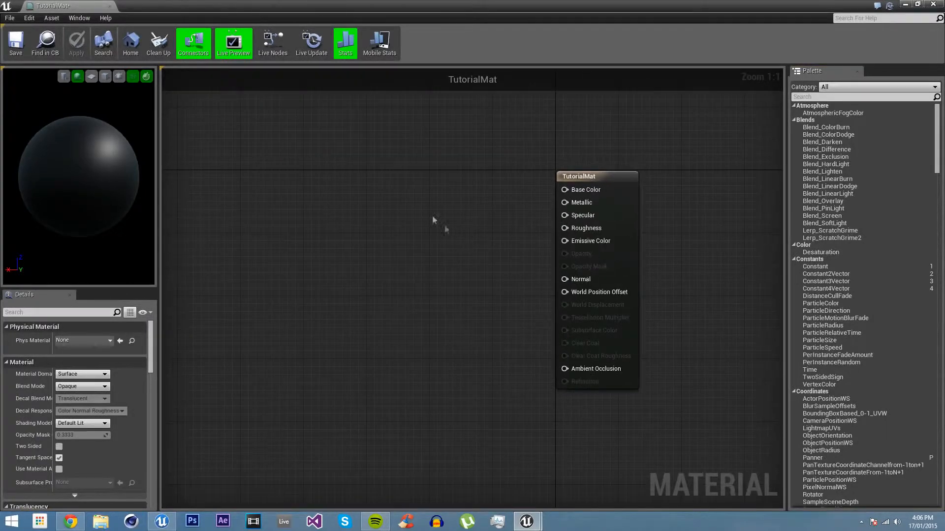
pyautogui.moveTo(369, 199)
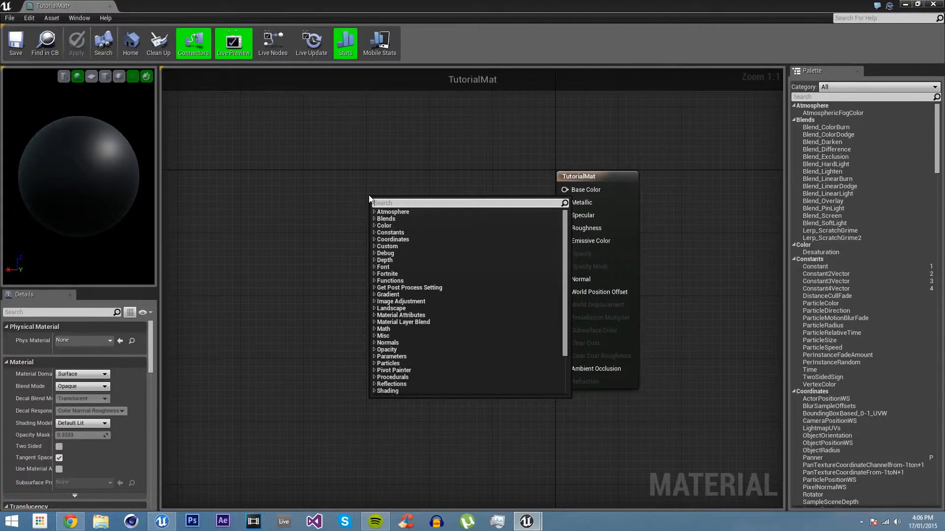
# Search 'Texture' in the node menu and add a TextureSample node
pyautogui.write('Texture2d')
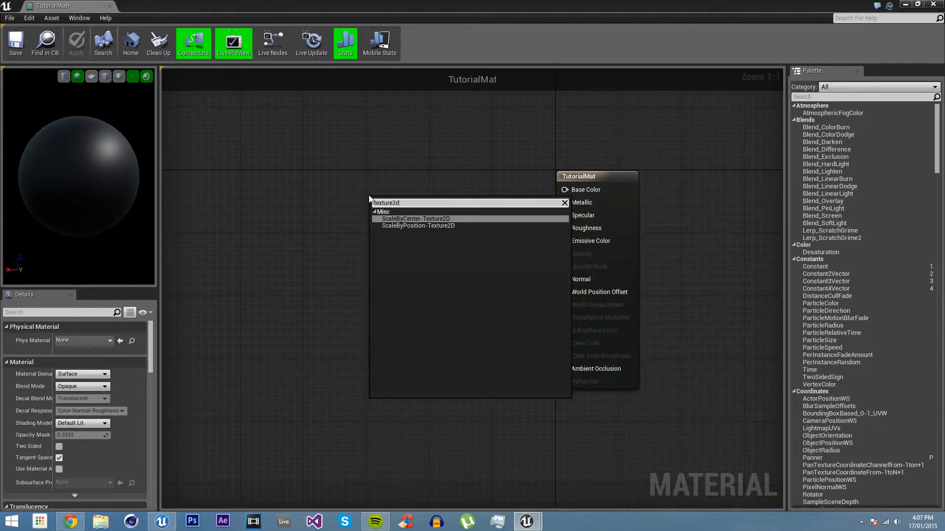
pyautogui.write('Texture')
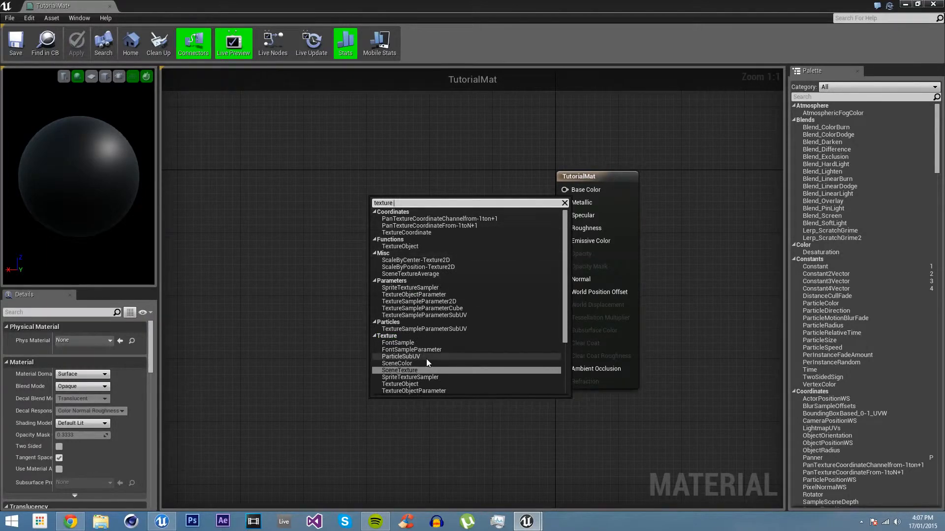
pyautogui.scroll(-3)
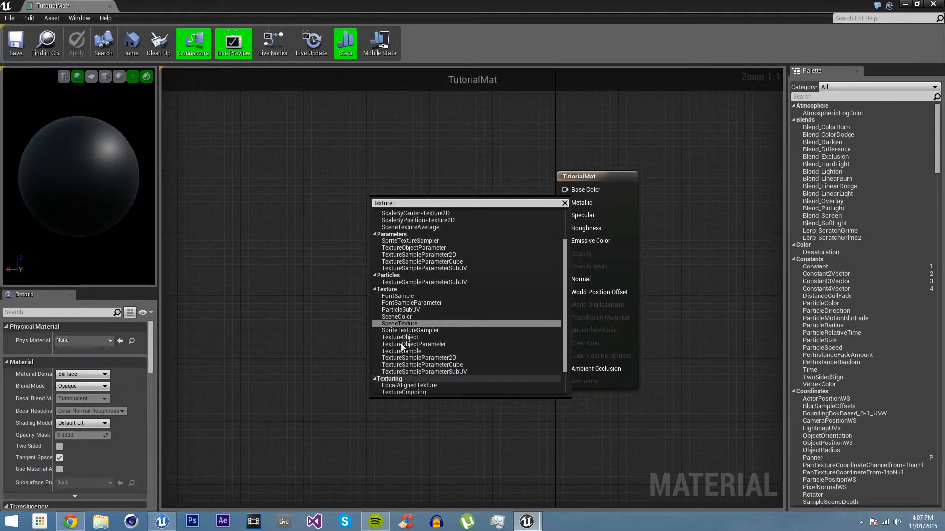
pyautogui.moveTo(426, 362)
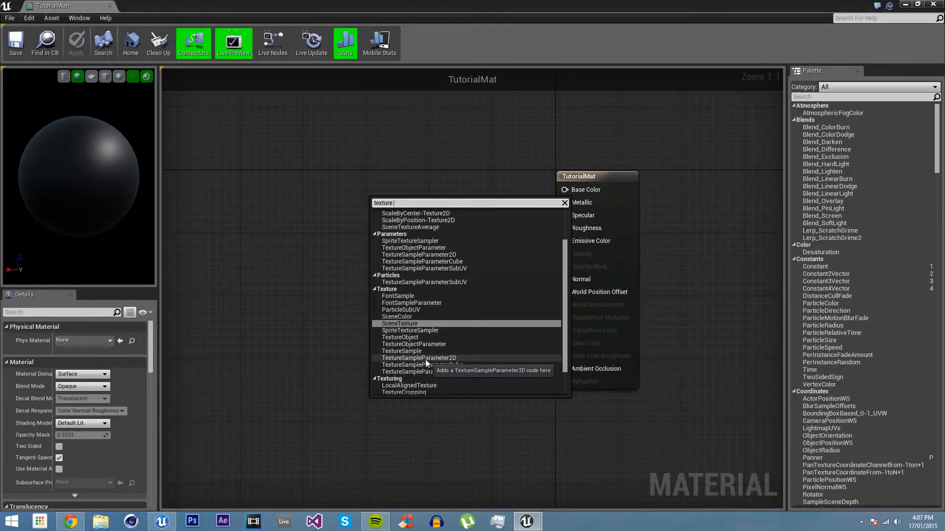
pyautogui.click(400, 351)
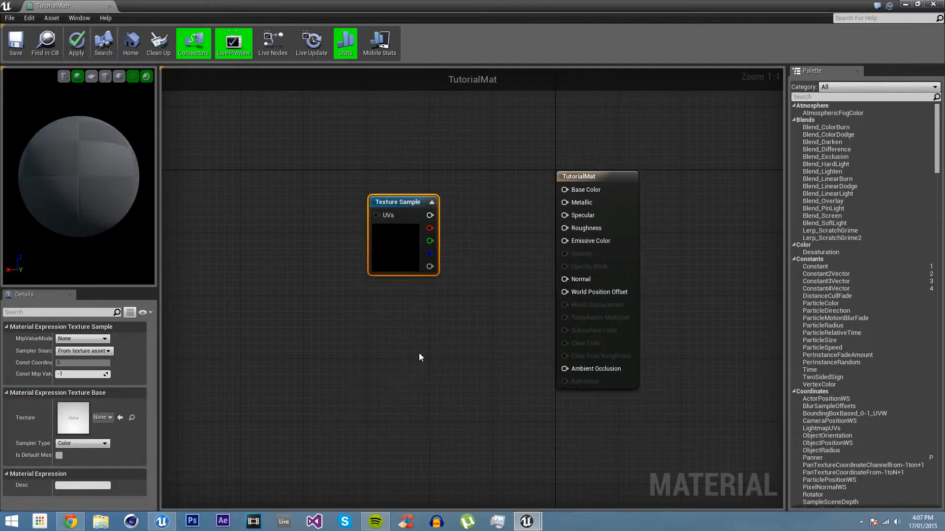
pyautogui.moveTo(17, 435)
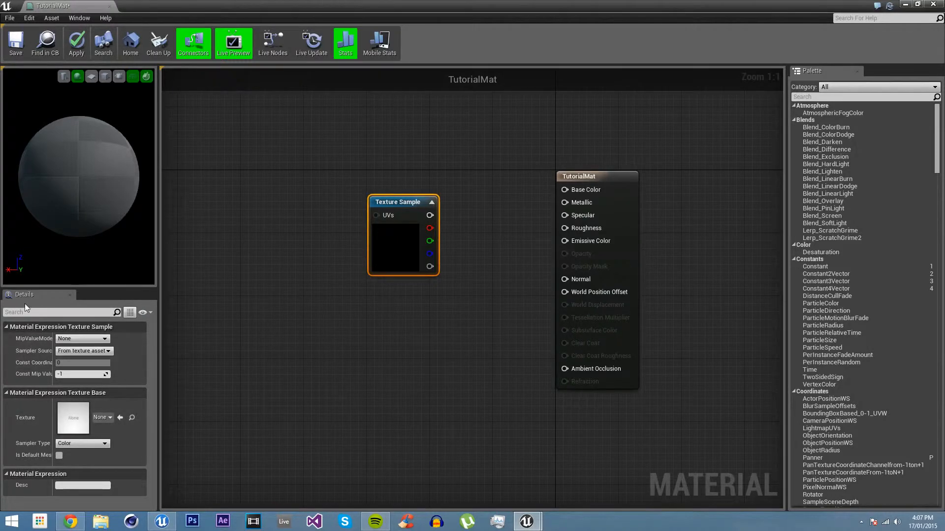
pyautogui.moveTo(403, 208)
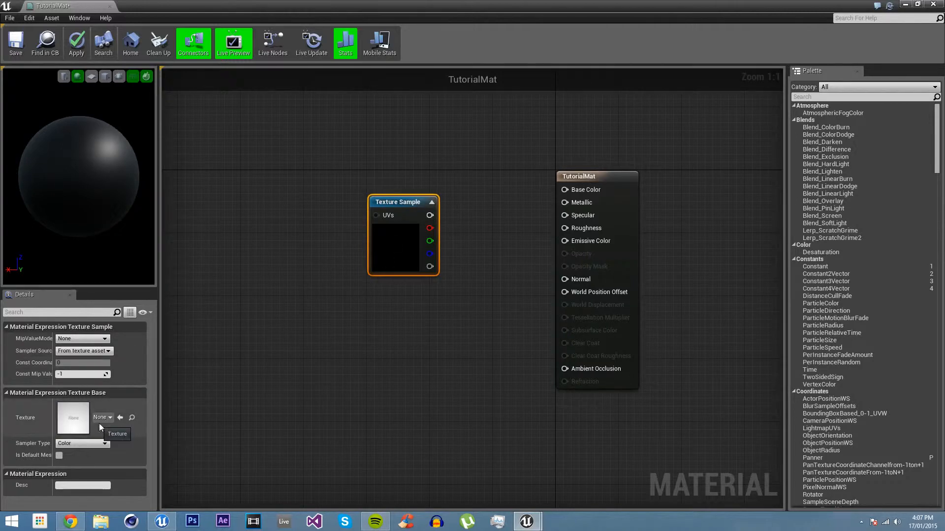
# Assign T_Rock_Basalt_D to the Texture Sample and nudge the node upward
pyautogui.click(101, 417)
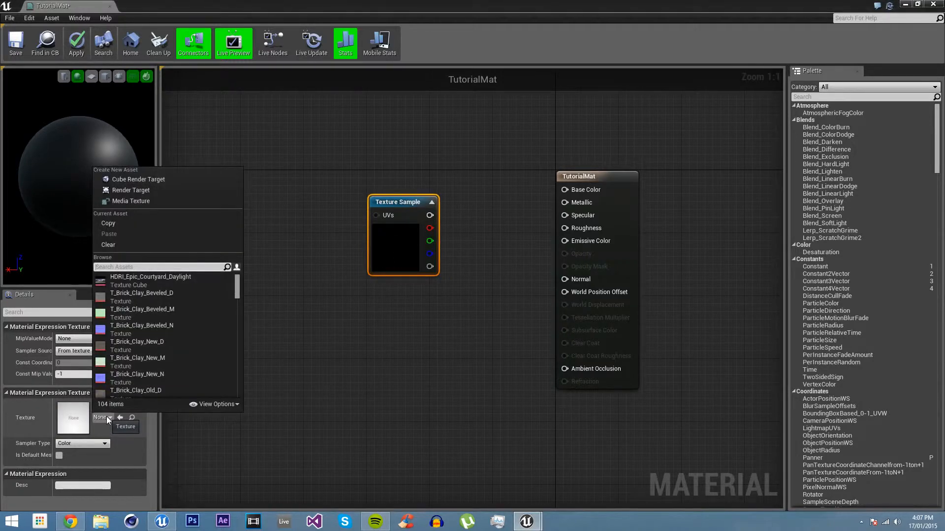
pyautogui.write('rock')
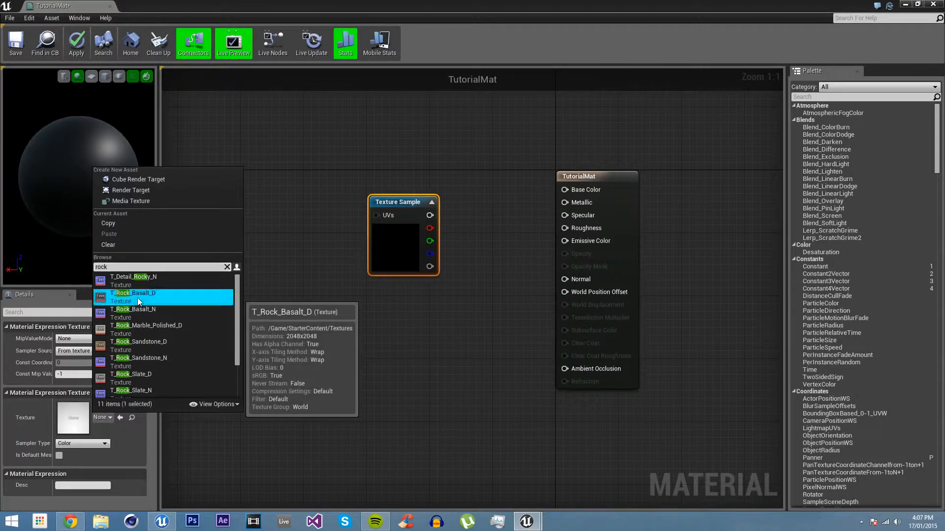
pyautogui.click(132, 293)
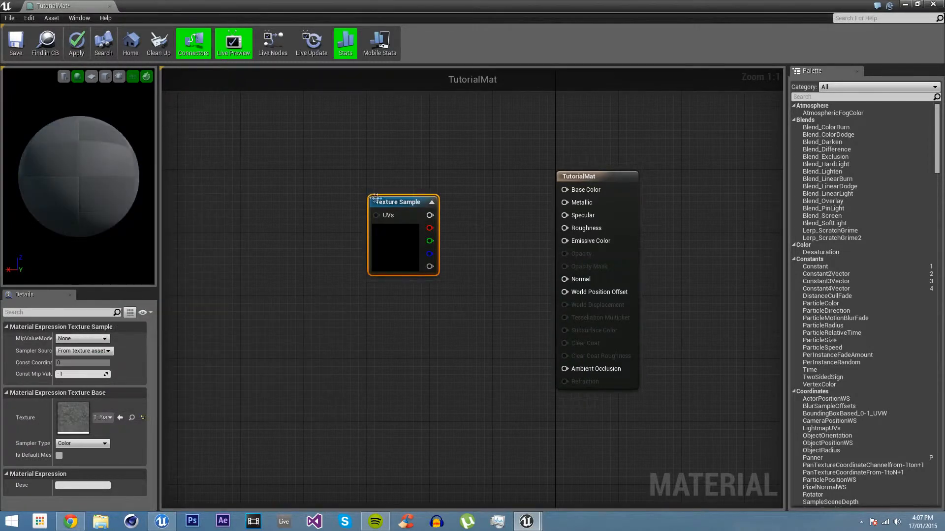
pyautogui.moveTo(402, 202); pyautogui.dragTo(402, 176)
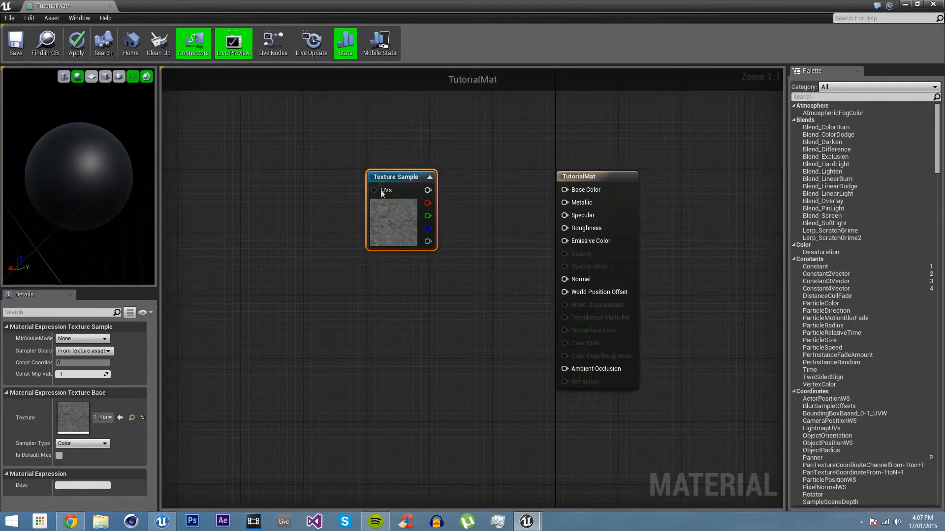
# Connect the Texture Sample RGB output to TutorialMat's Base Color input
pyautogui.moveTo(428, 189); pyautogui.dragTo(559, 189)
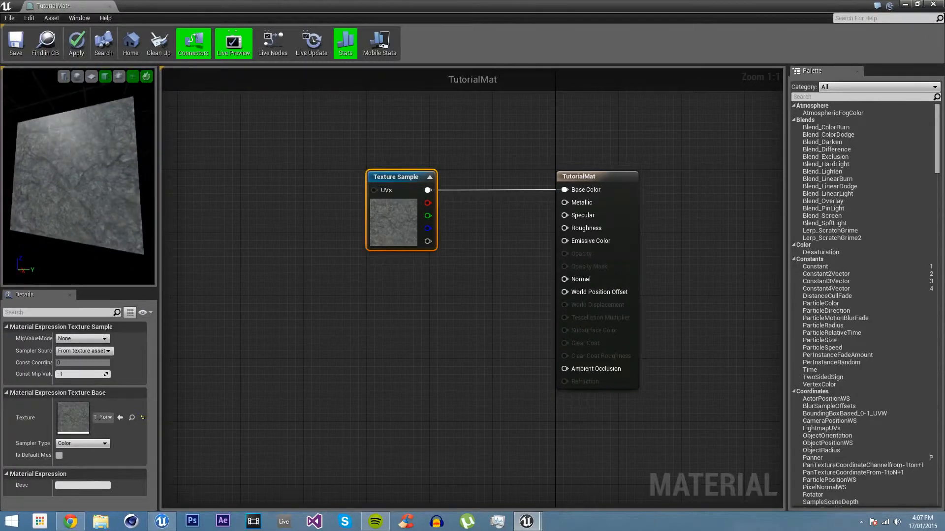
pyautogui.moveTo(583, 199)
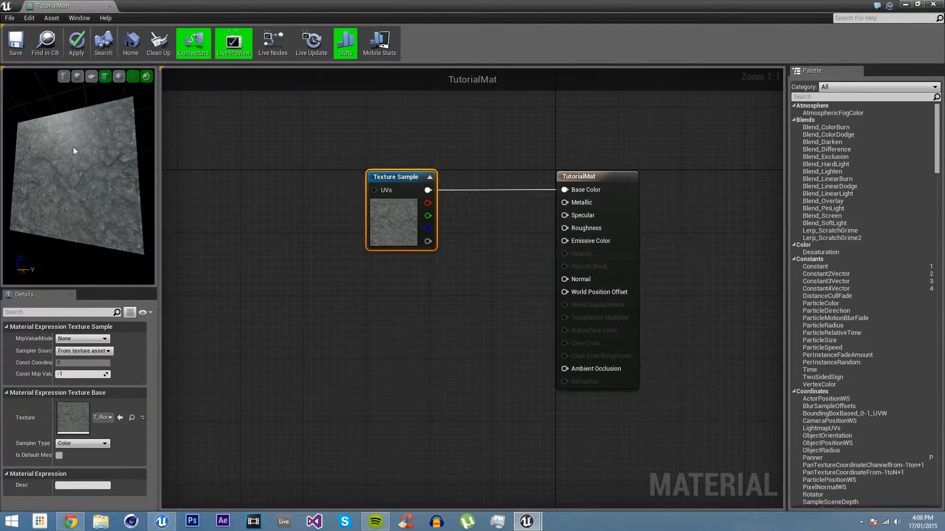
pyautogui.moveTo(579, 279)
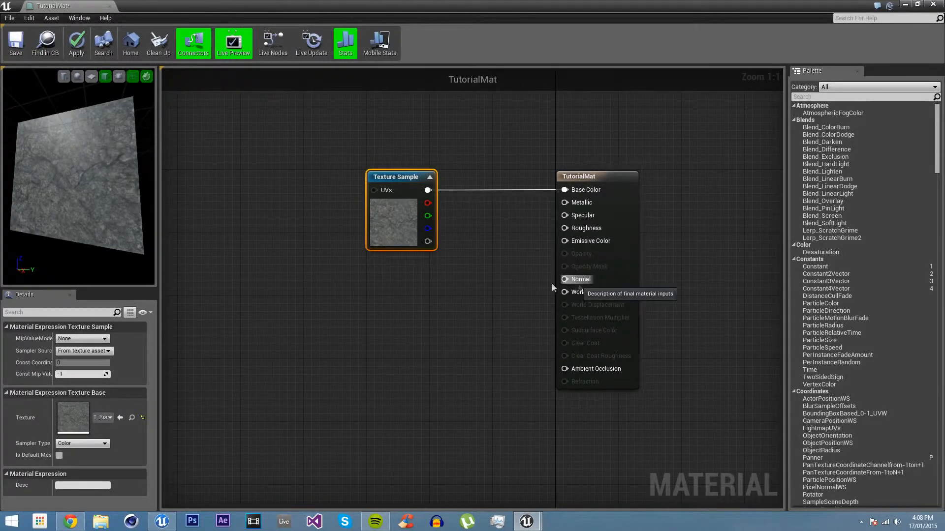
pyautogui.moveTo(401, 176)
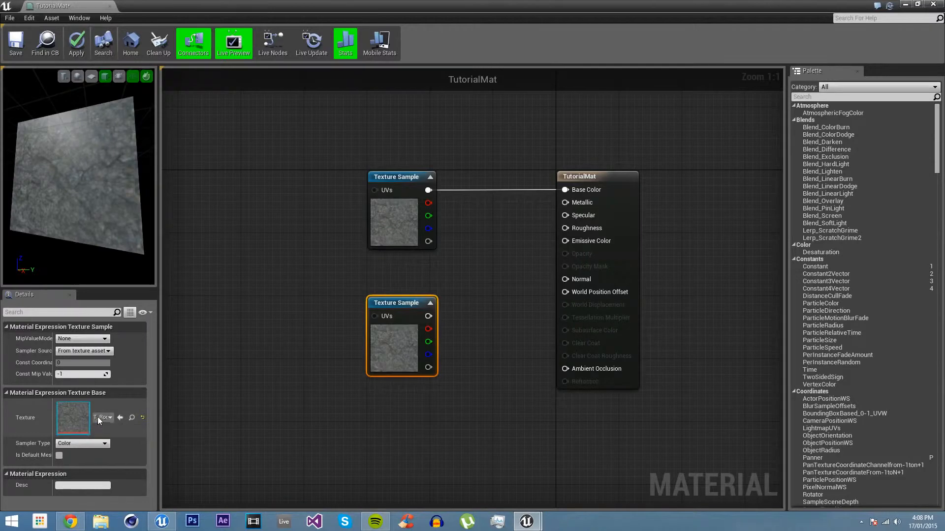
# Set the second sample's texture to T_Rock_Basalt_N and wire it into Normal
pyautogui.click(111, 418)
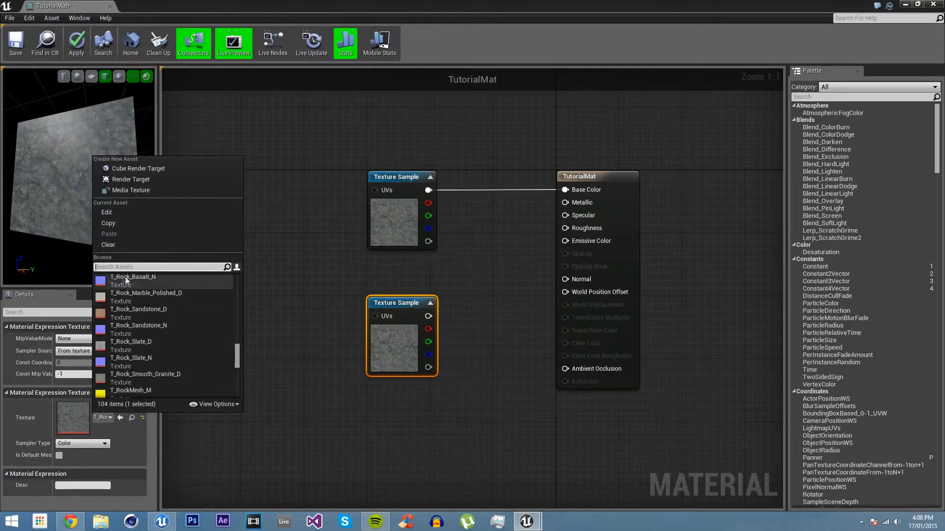
pyautogui.click(132, 276)
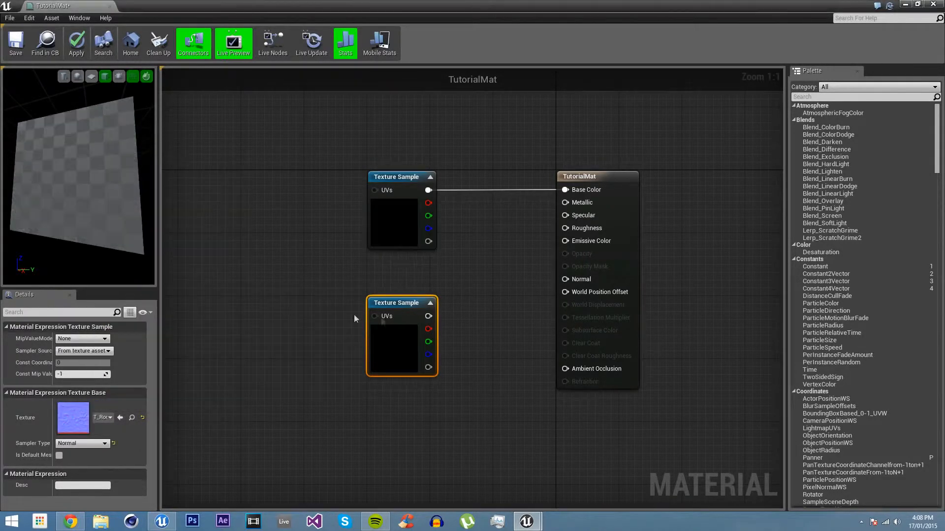
pyautogui.moveTo(429, 316)
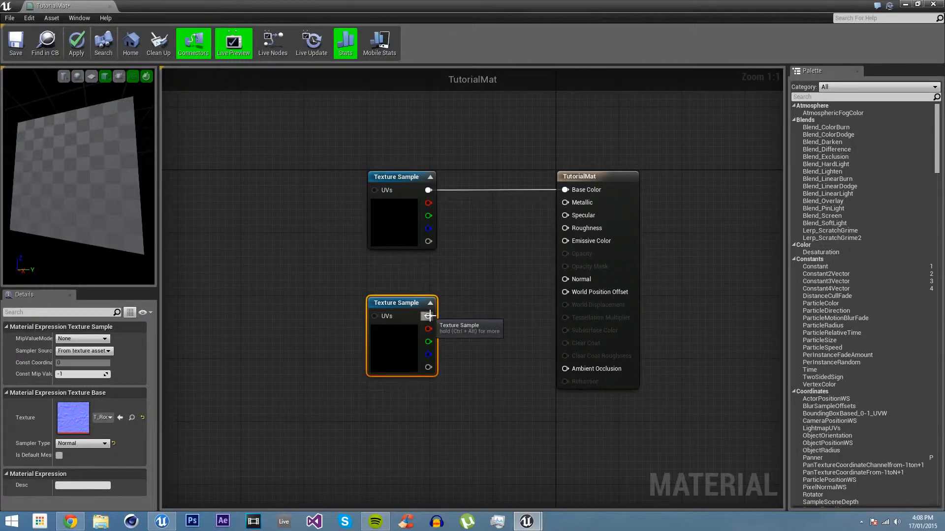
pyautogui.moveTo(429, 316); pyautogui.dragTo(539, 295)
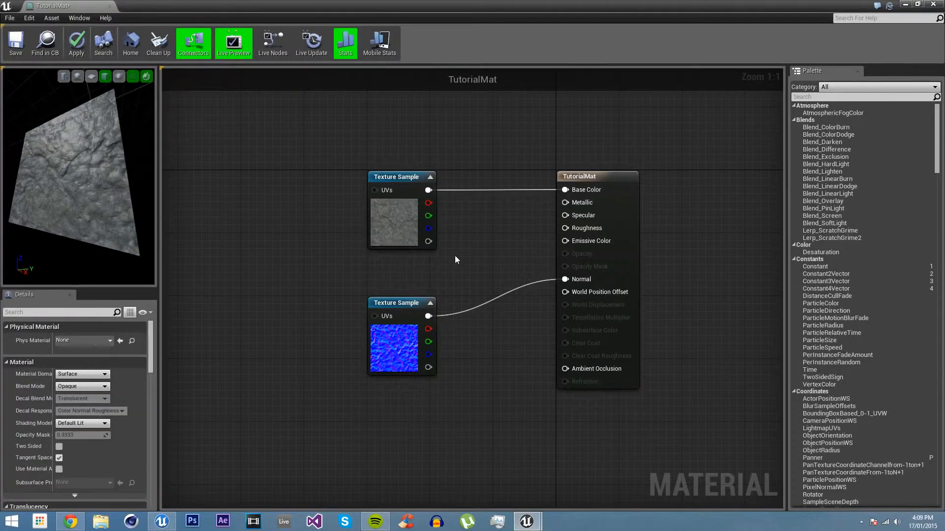
pyautogui.moveTo(585, 221)
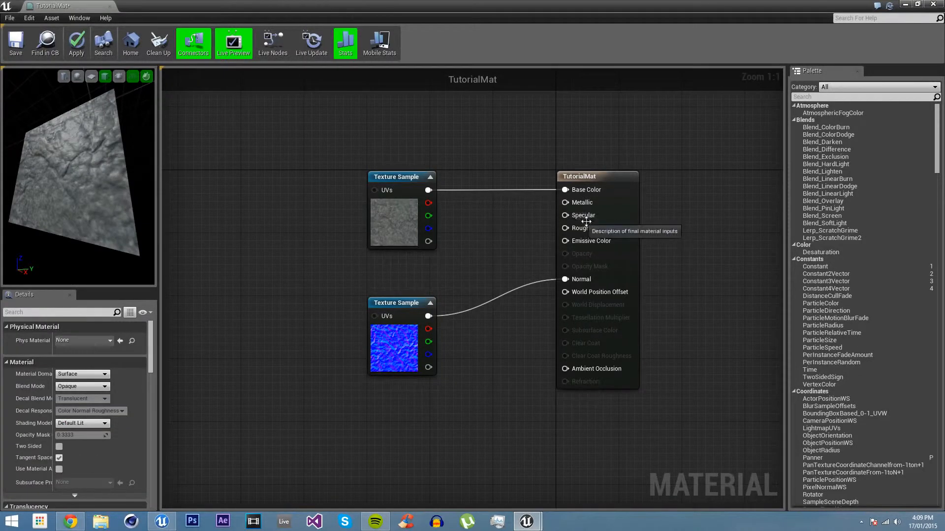
pyautogui.moveTo(253, 204)
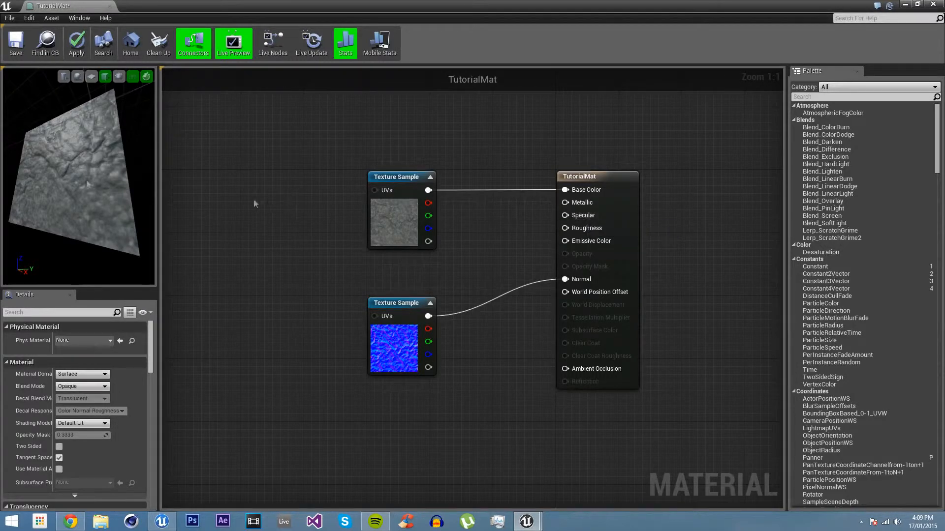
pyautogui.moveTo(578, 228)
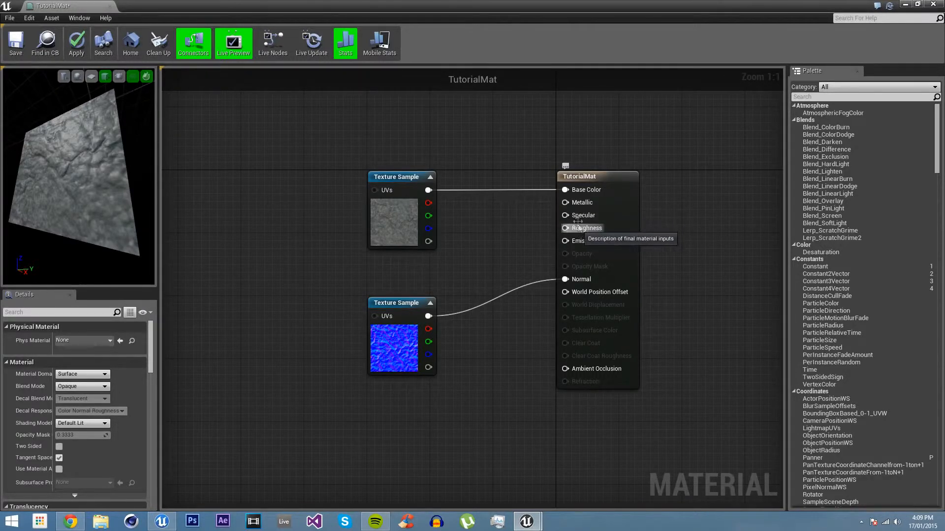
pyautogui.rightClick(482, 235)
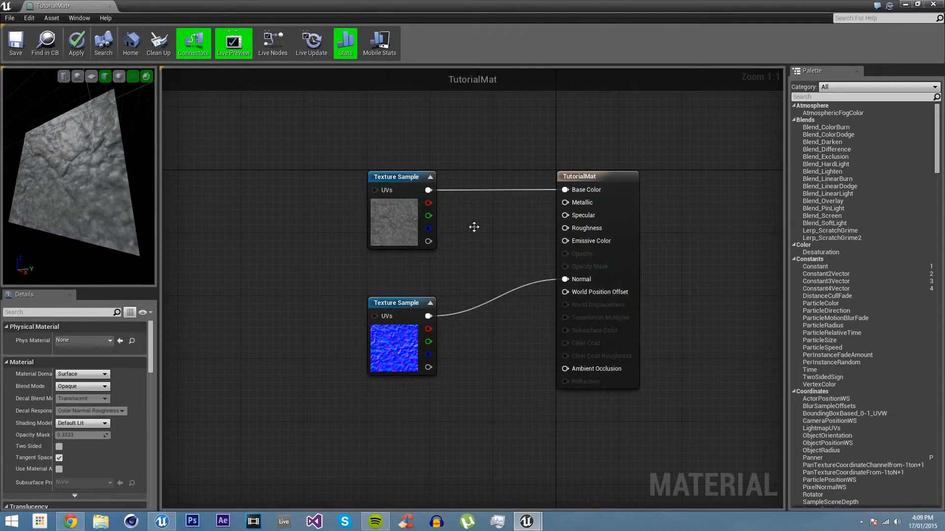
# Place a Constant node with value 0 in the graph for Specular
pyautogui.click(486, 241)
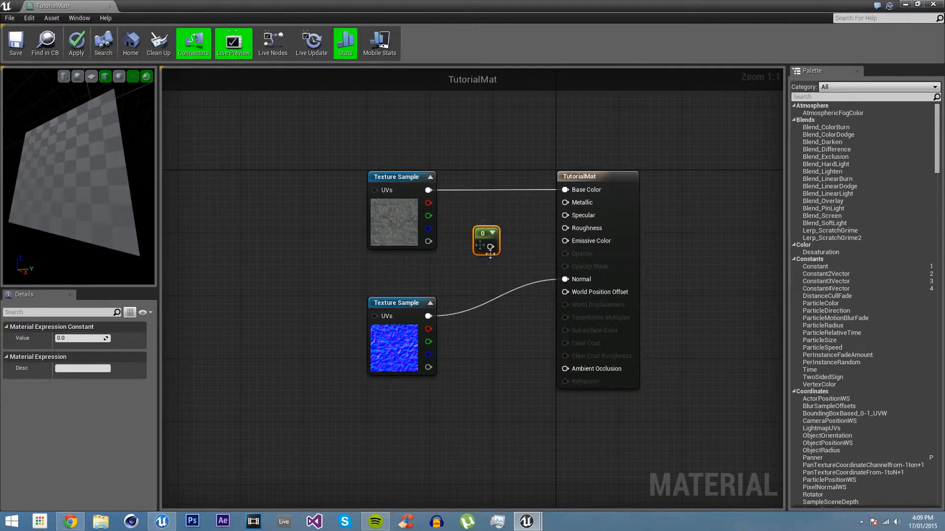
pyautogui.moveTo(486, 241)
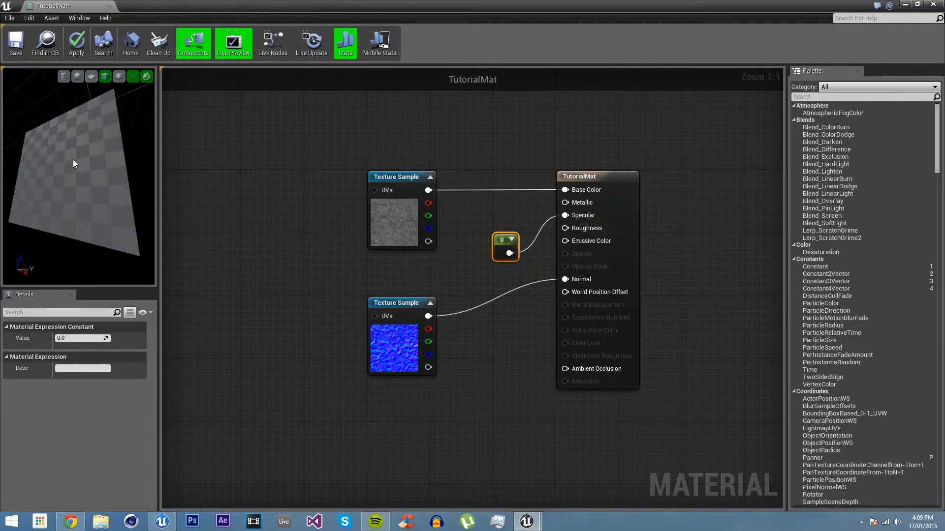
pyautogui.moveTo(109, 159)
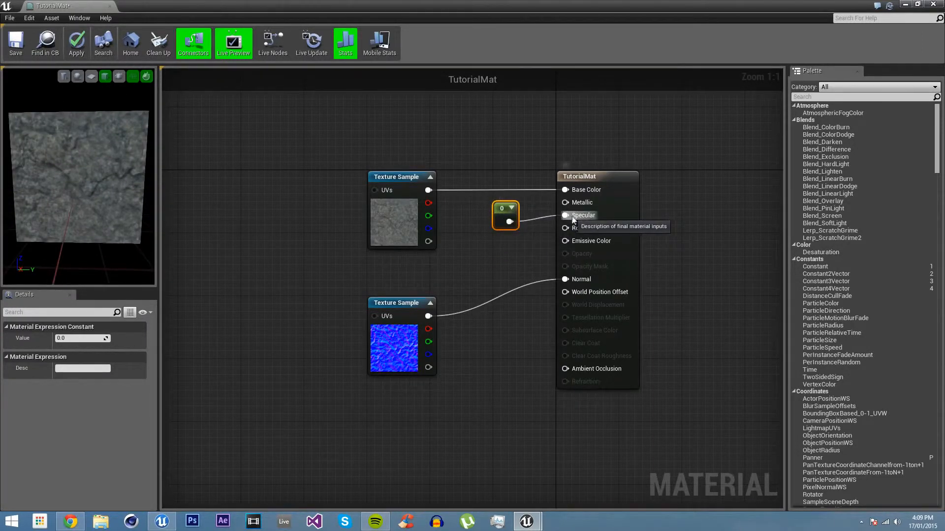
pyautogui.moveTo(81, 123)
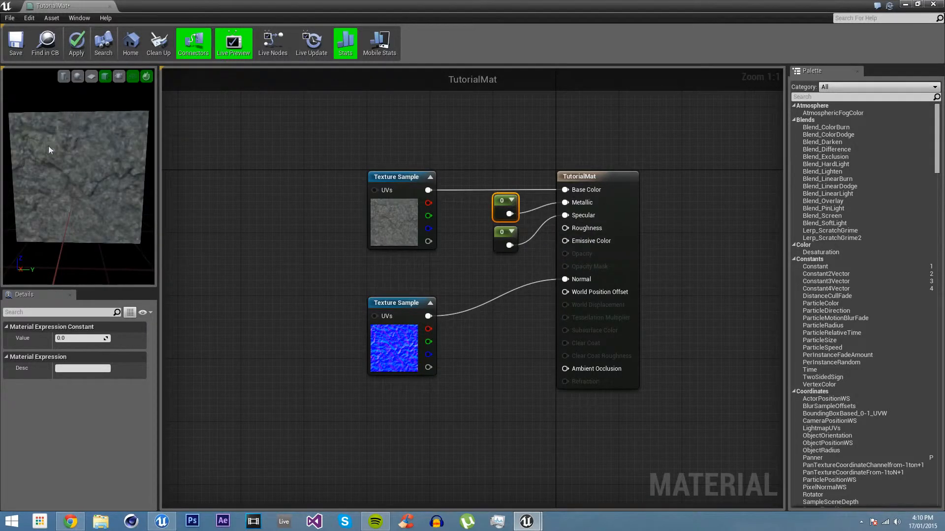
pyautogui.moveTo(590, 208)
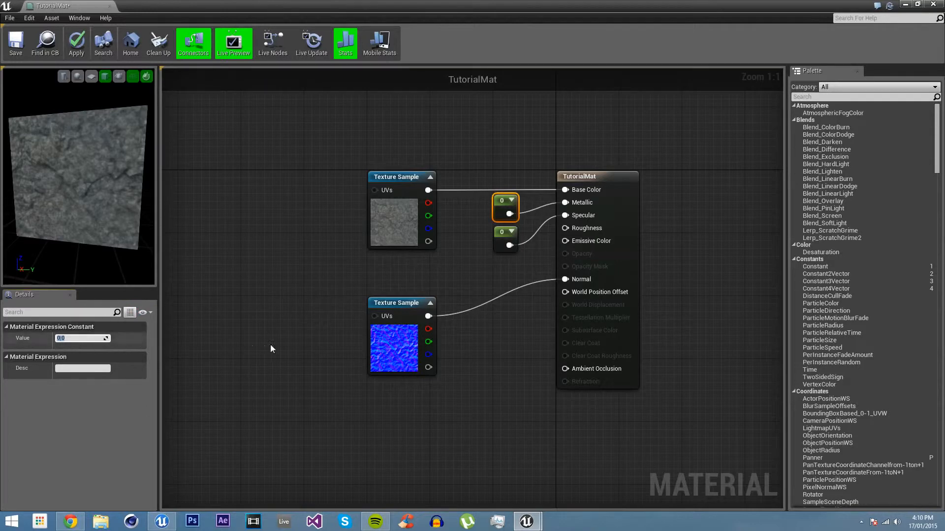
pyautogui.moveTo(499, 273)
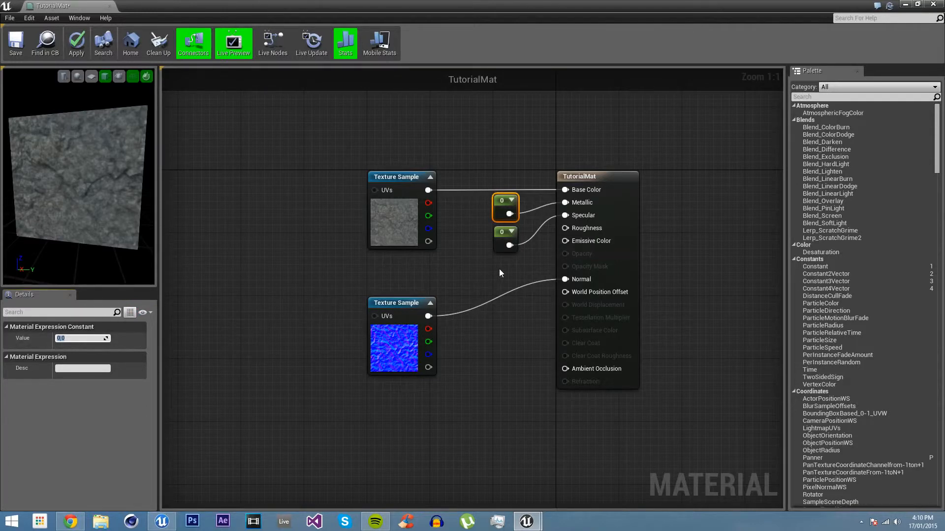
pyautogui.moveTo(582, 228)
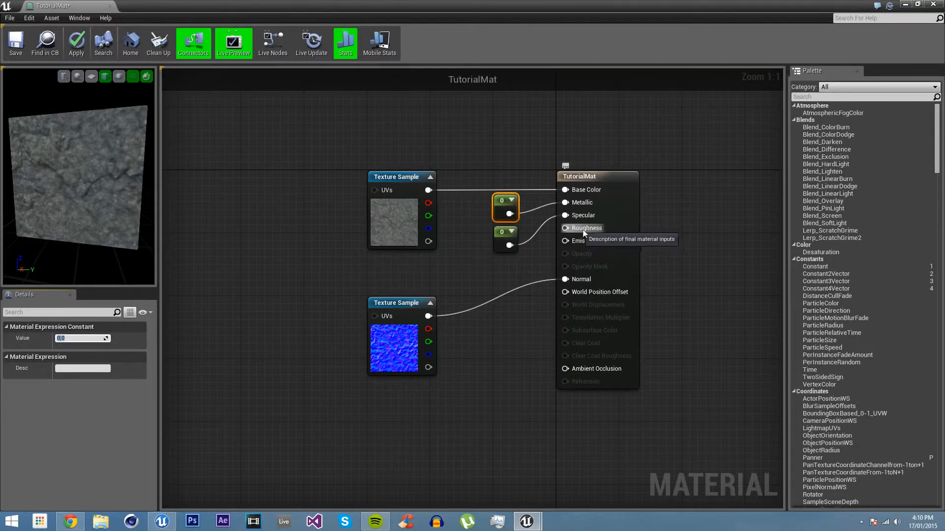
pyautogui.moveTo(493, 260)
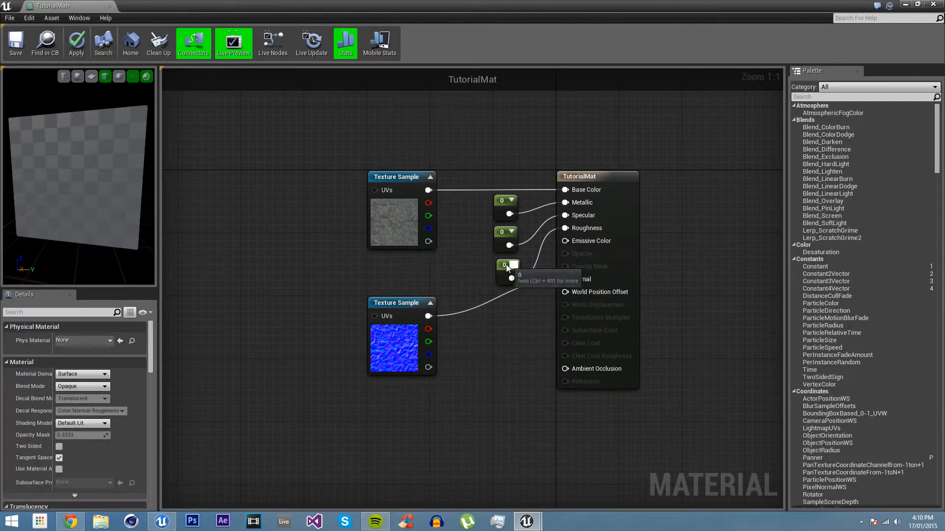
# Add a third Constant of 1 driving Roughness
pyautogui.click(506, 268)
pyautogui.write('1')
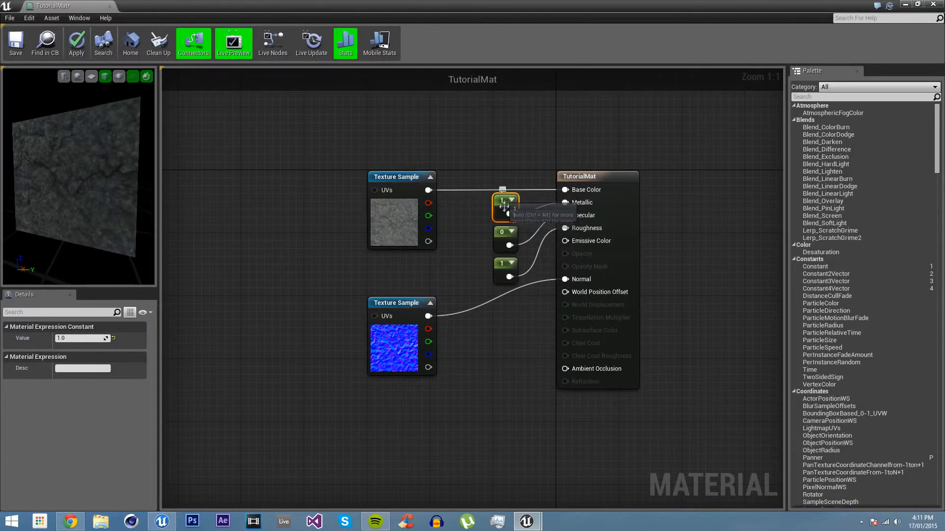
pyautogui.moveTo(172, 265)
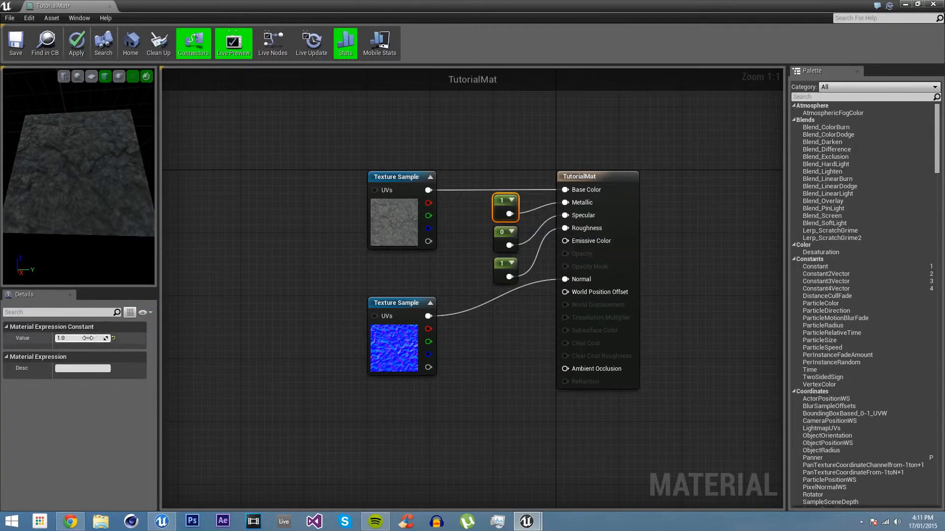
# Set the Metallic constant's Value back to 0.0
pyautogui.write('0.0')
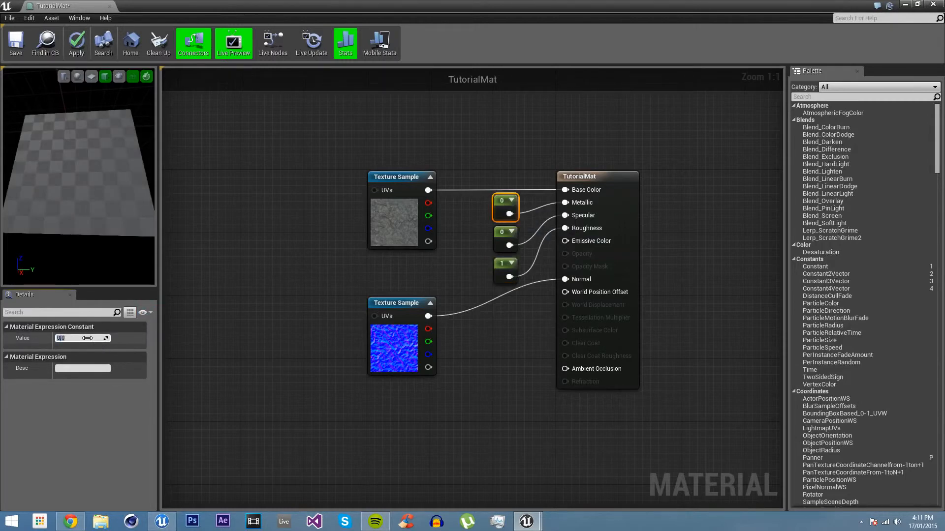
pyautogui.moveTo(503, 272)
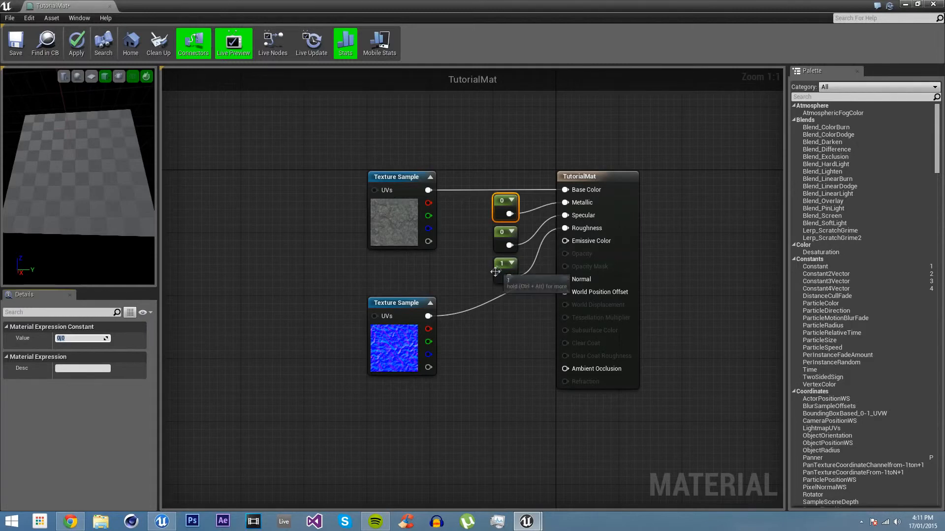
pyautogui.moveTo(477, 277)
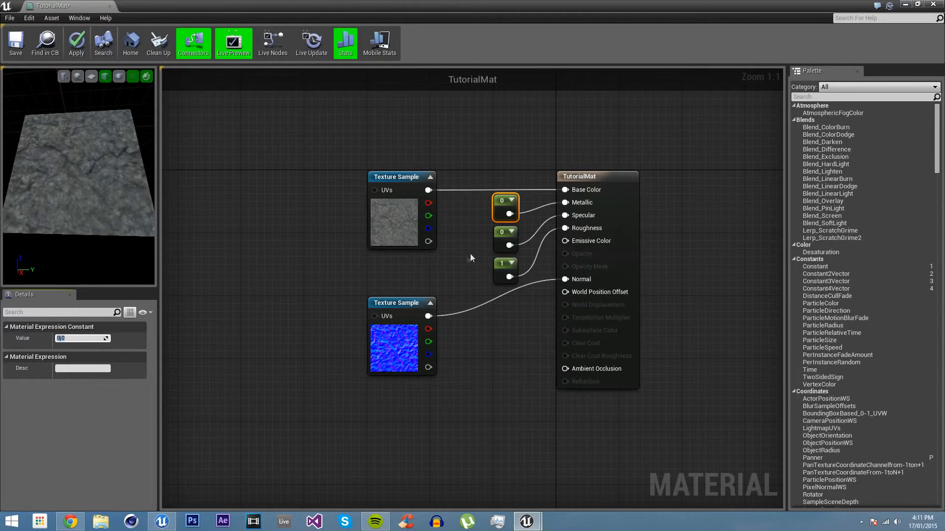
pyautogui.moveTo(408, 225)
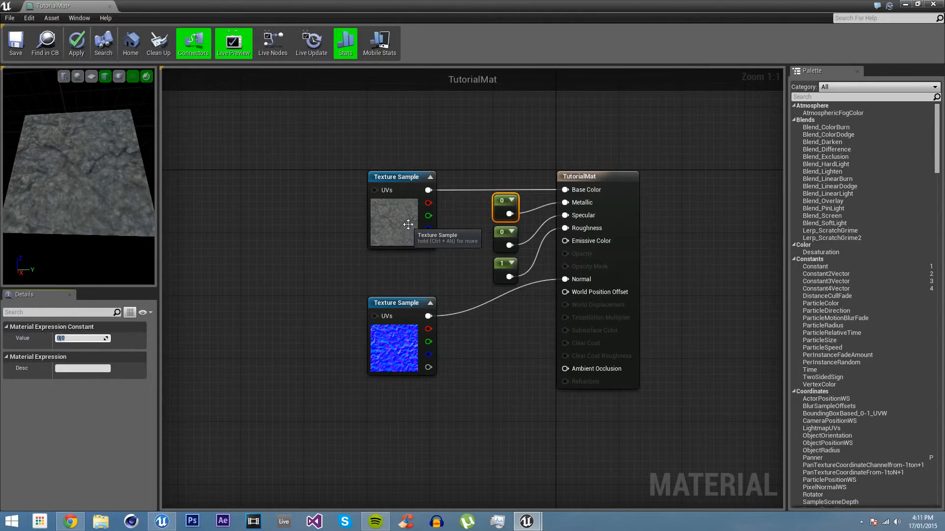
pyautogui.moveTo(446, 280)
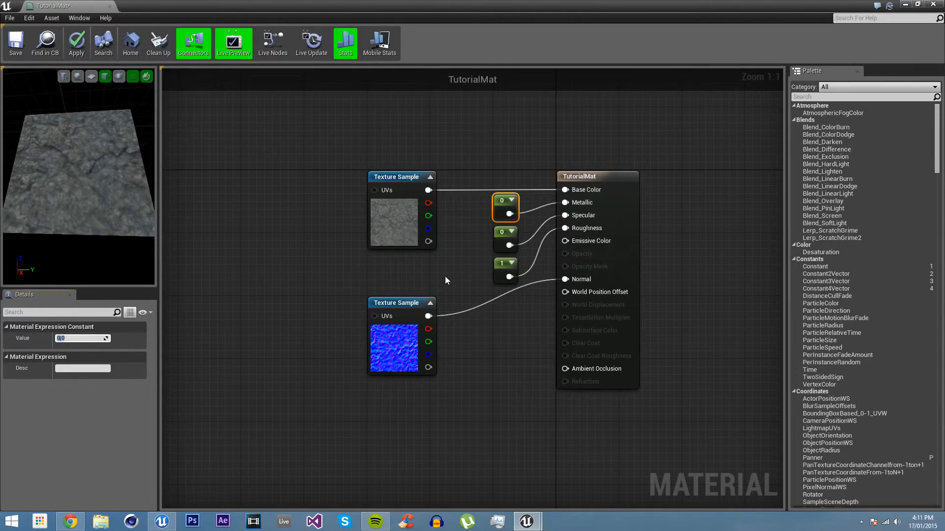
pyautogui.moveTo(260, 158)
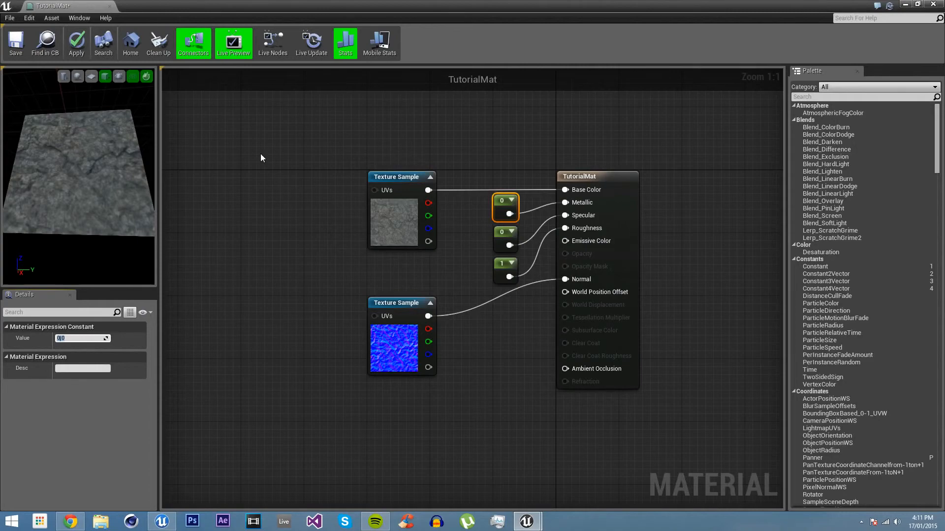